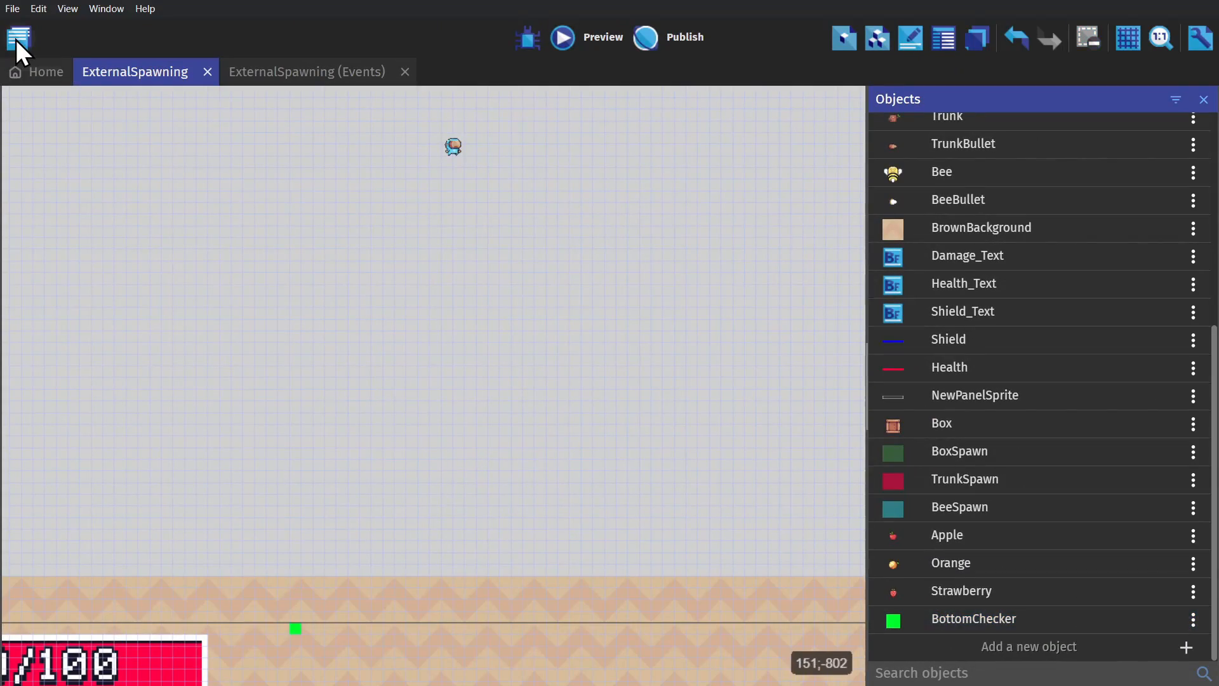
Show Section1 via the Project Manager and frame its two walls and platforms.
{"action": "left_click", "coordinate": [449, 71]}
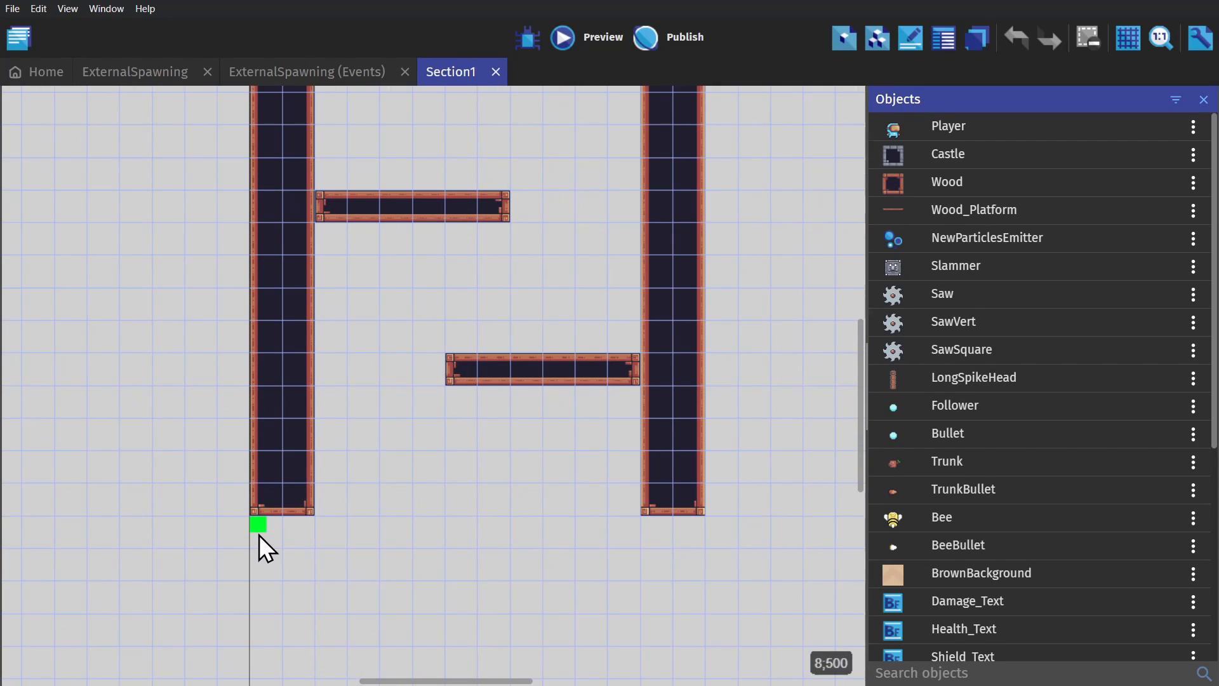
{"action": "left_click_drag", "start_coordinate": [268, 549], "coordinate": [739, 279]}
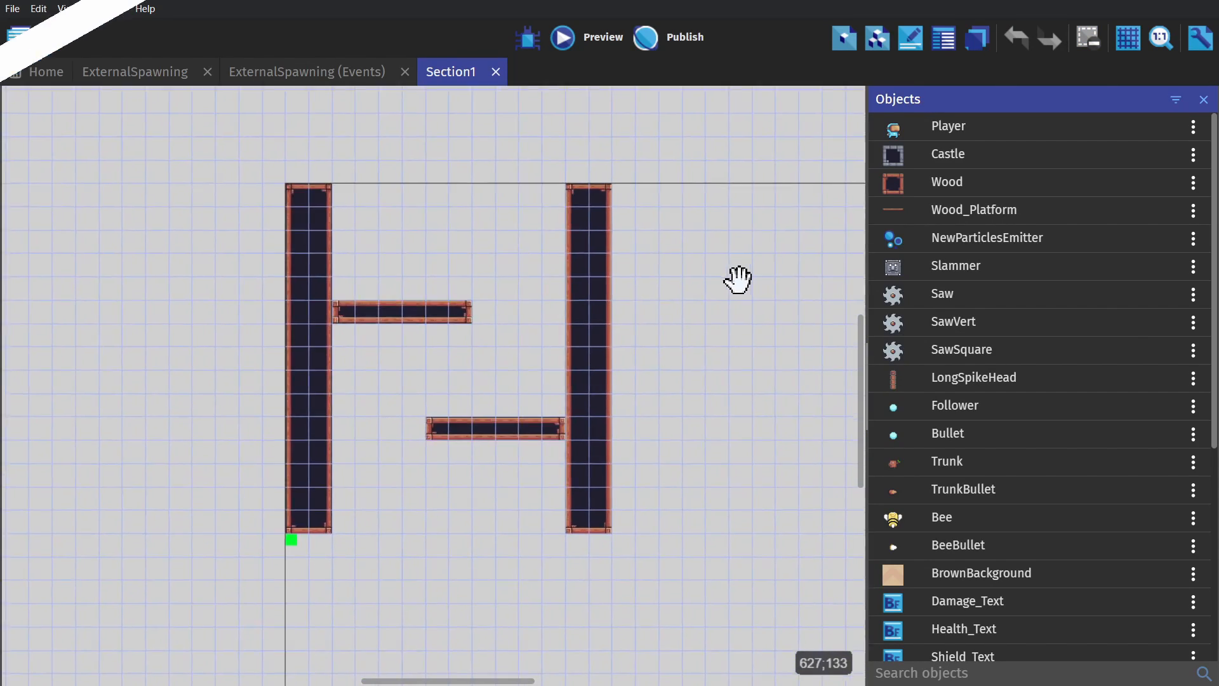
Review the 'Create objects from external layout' spawn action on ExternalSpawning, cancelling without changes.
{"action": "left_click", "coordinate": [306, 71]}
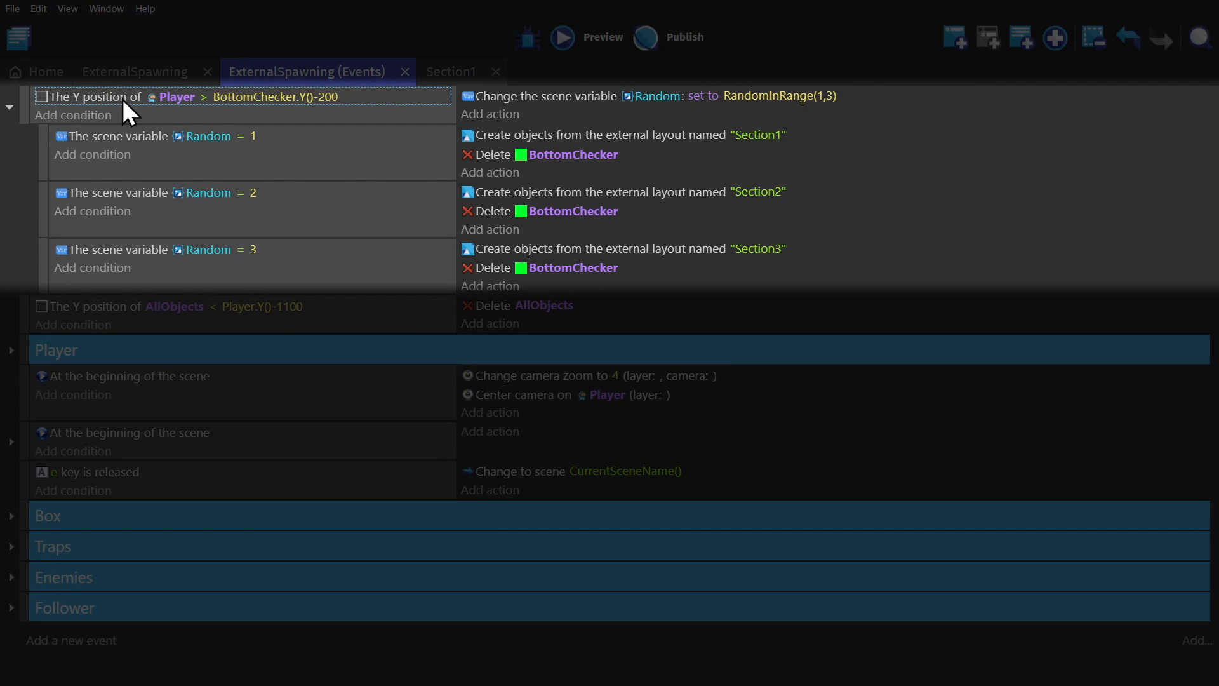
{"action": "mouse_move", "coordinate": [187, 113]}
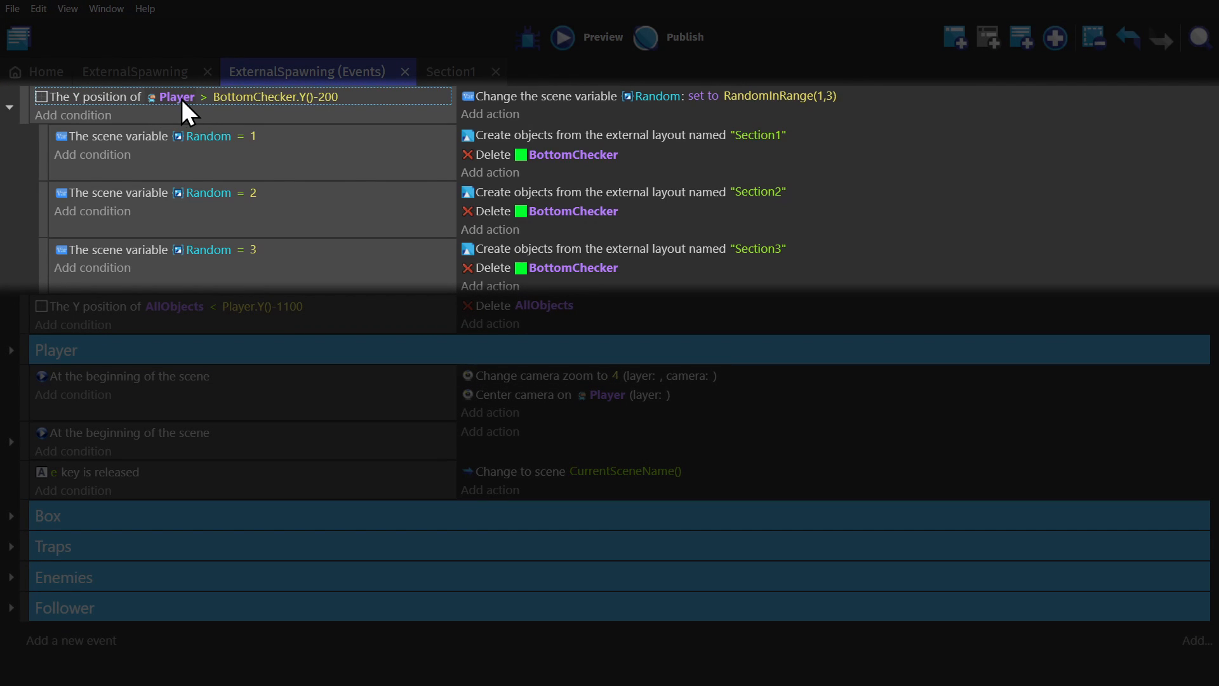
{"action": "left_click", "coordinate": [202, 95]}
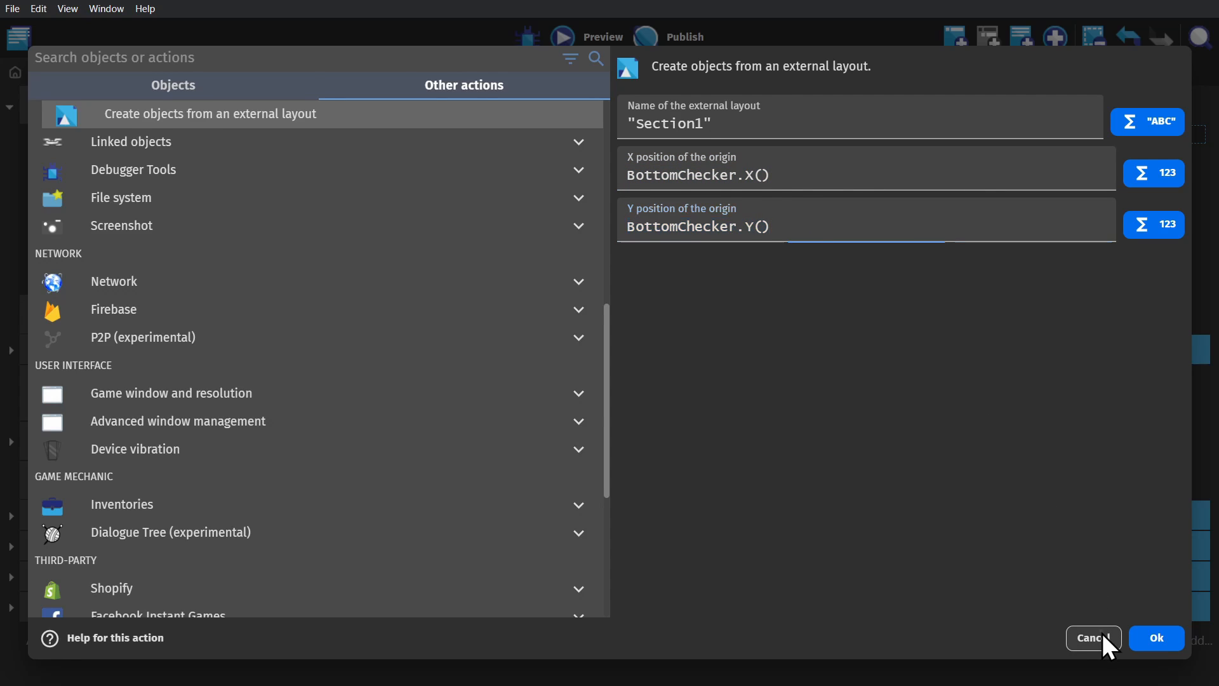
{"action": "left_click", "coordinate": [1155, 638]}
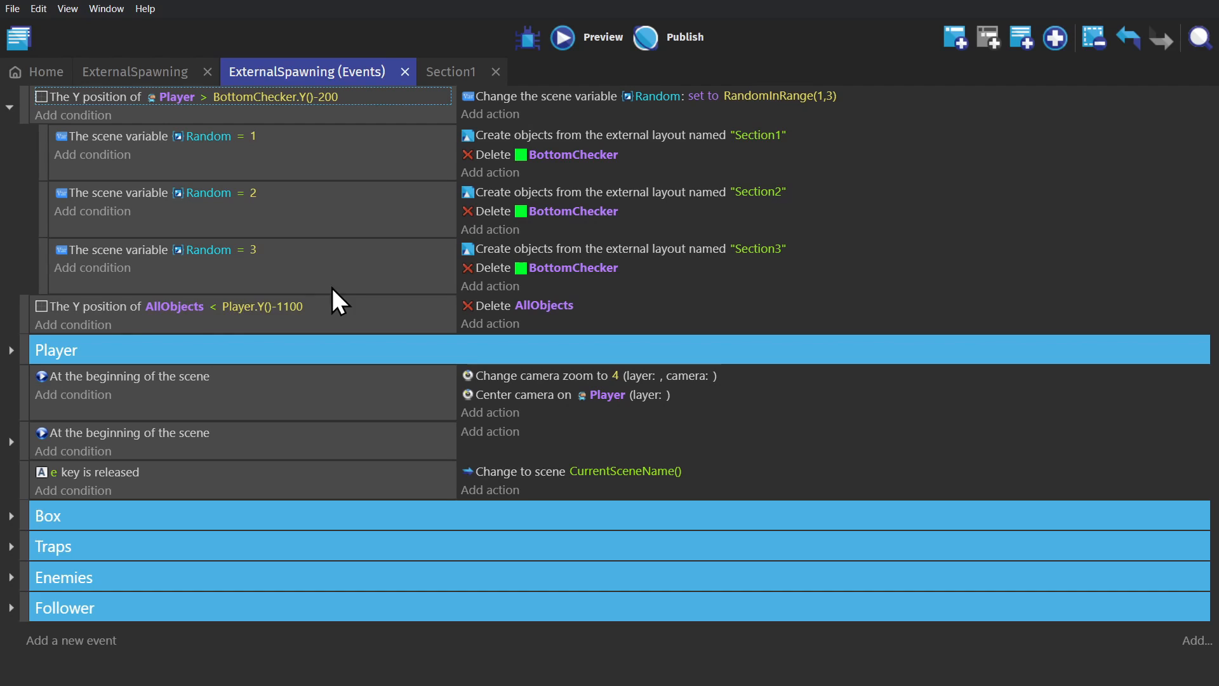
Set the beginning-of-scene camera zoom to 1 and preview the Dungeon Generator demo.
{"action": "left_click", "coordinate": [174, 306]}
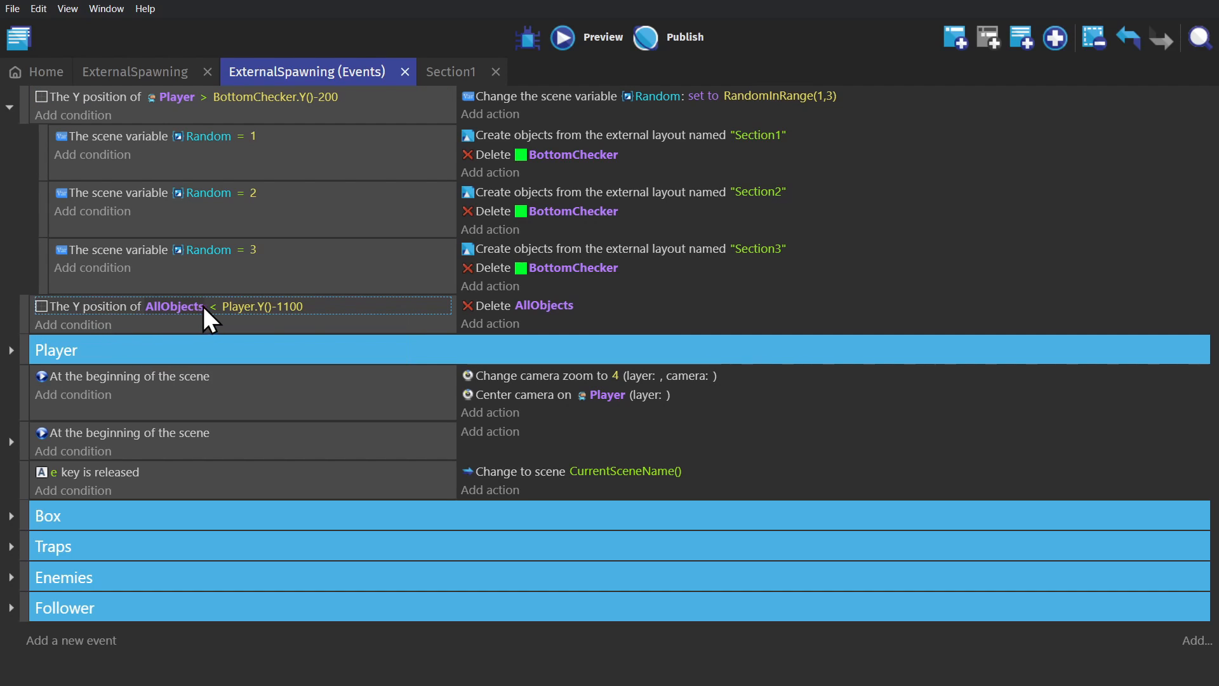
{"action": "left_click", "coordinate": [212, 306]}
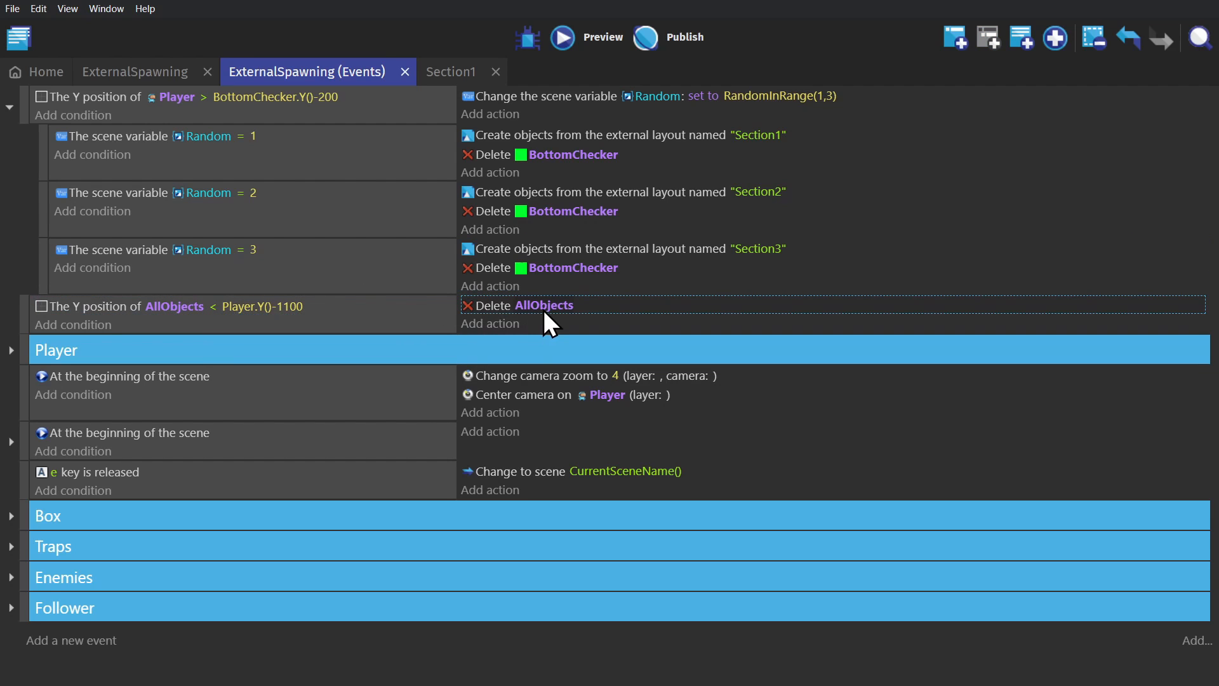
{"action": "left_click", "coordinate": [561, 36]}
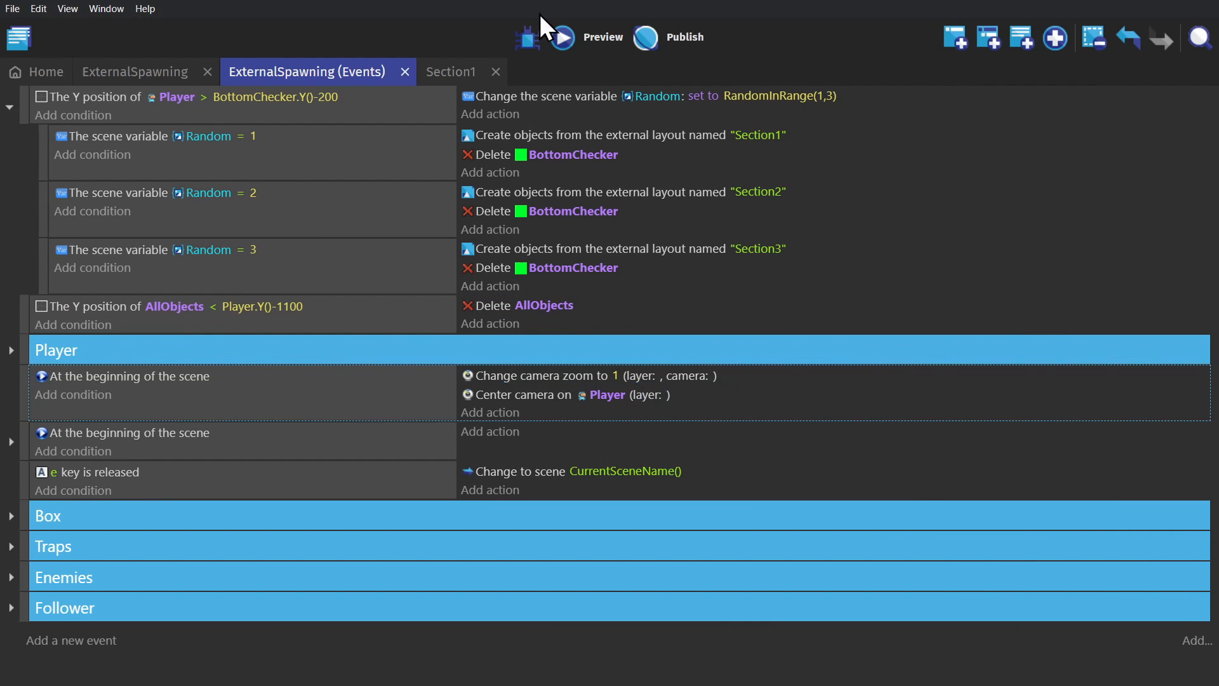
{"action": "left_click", "coordinate": [559, 37]}
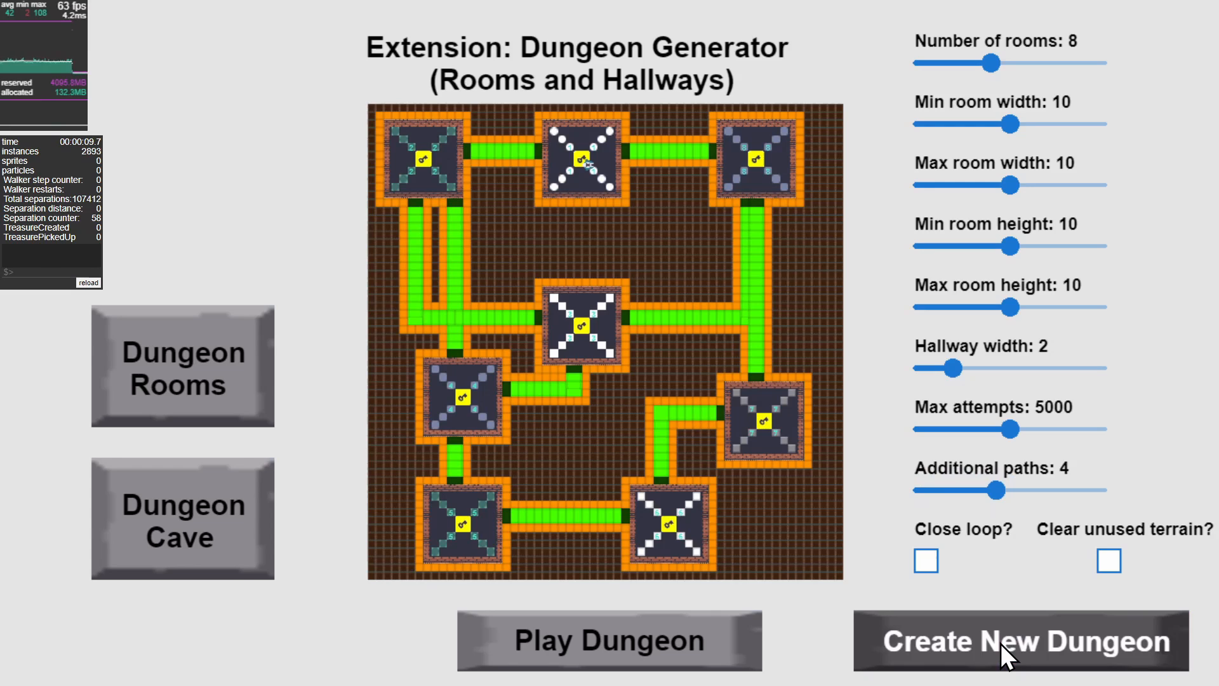
Generate cave dungeons with max room height 4 and floor percentage 0.6.
{"action": "left_click_drag", "start_coordinate": [1011, 306], "coordinate": [944, 306]}
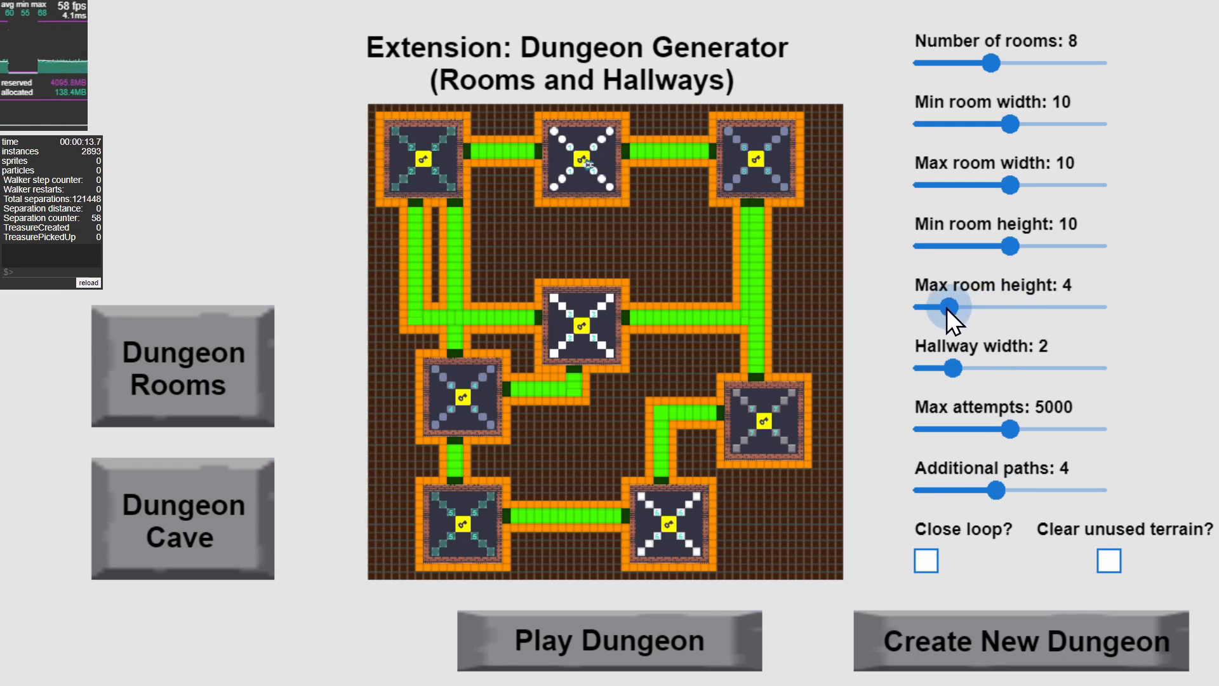
{"action": "left_click", "coordinate": [181, 519]}
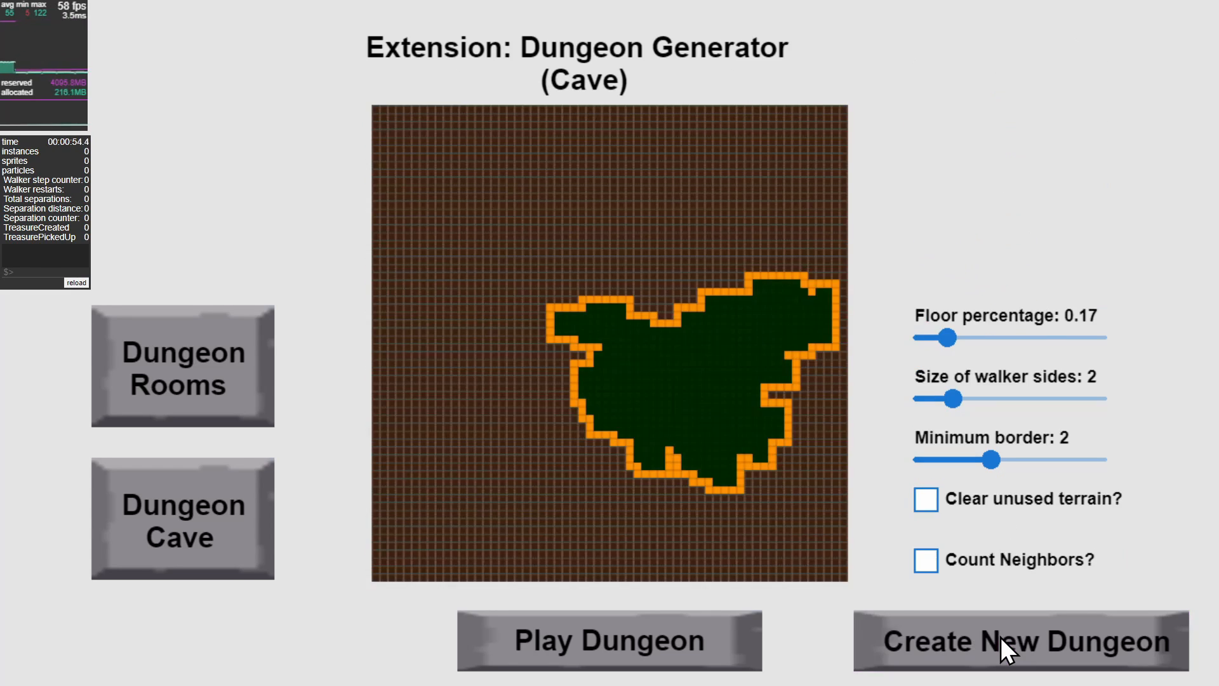
{"action": "left_click", "coordinate": [1020, 640]}
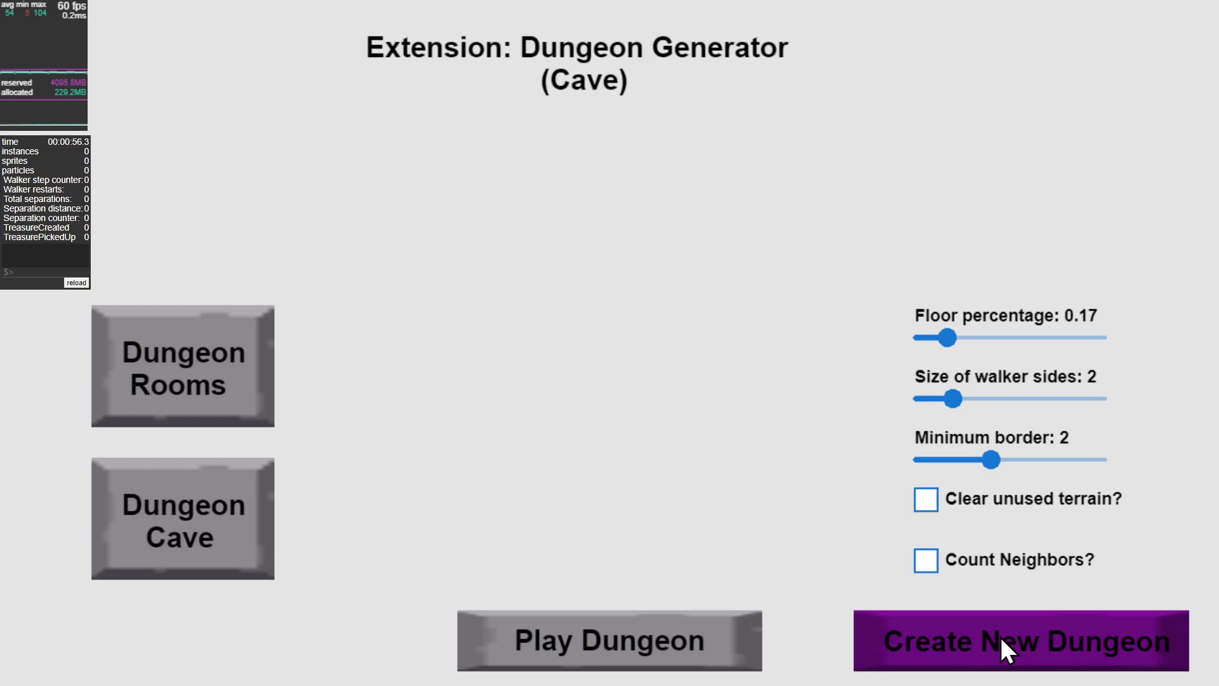
{"action": "left_click_drag", "start_coordinate": [946, 338], "coordinate": [1033, 337]}
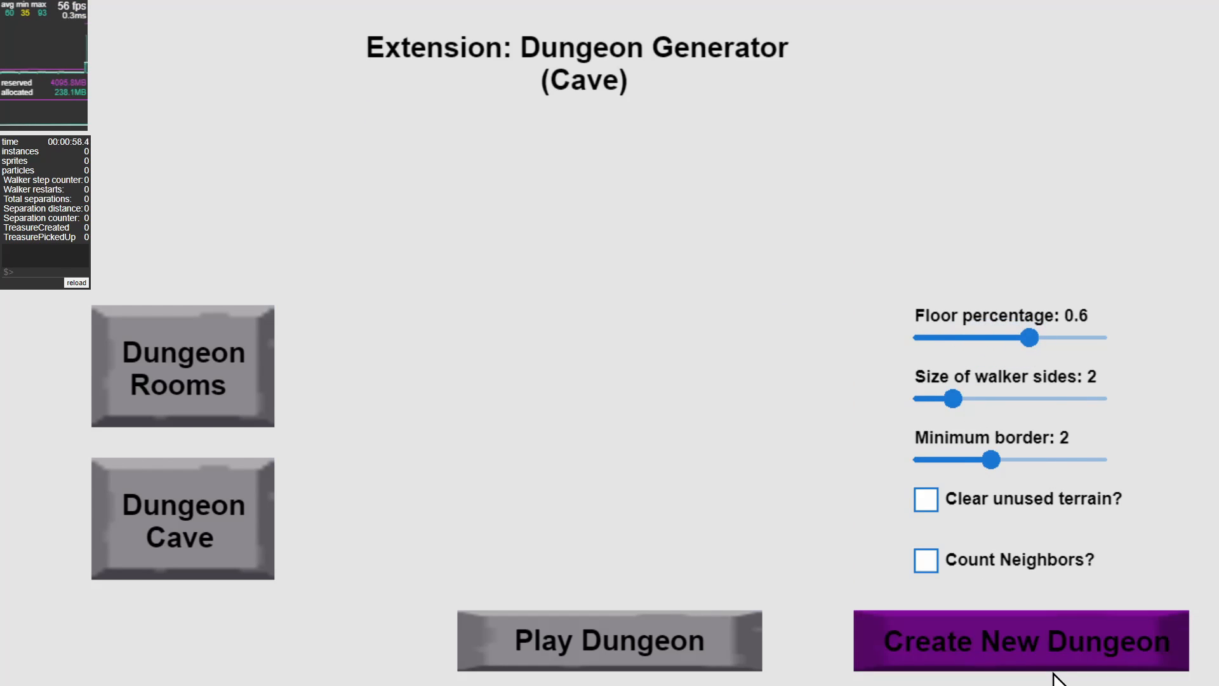
{"action": "left_click", "coordinate": [1022, 640]}
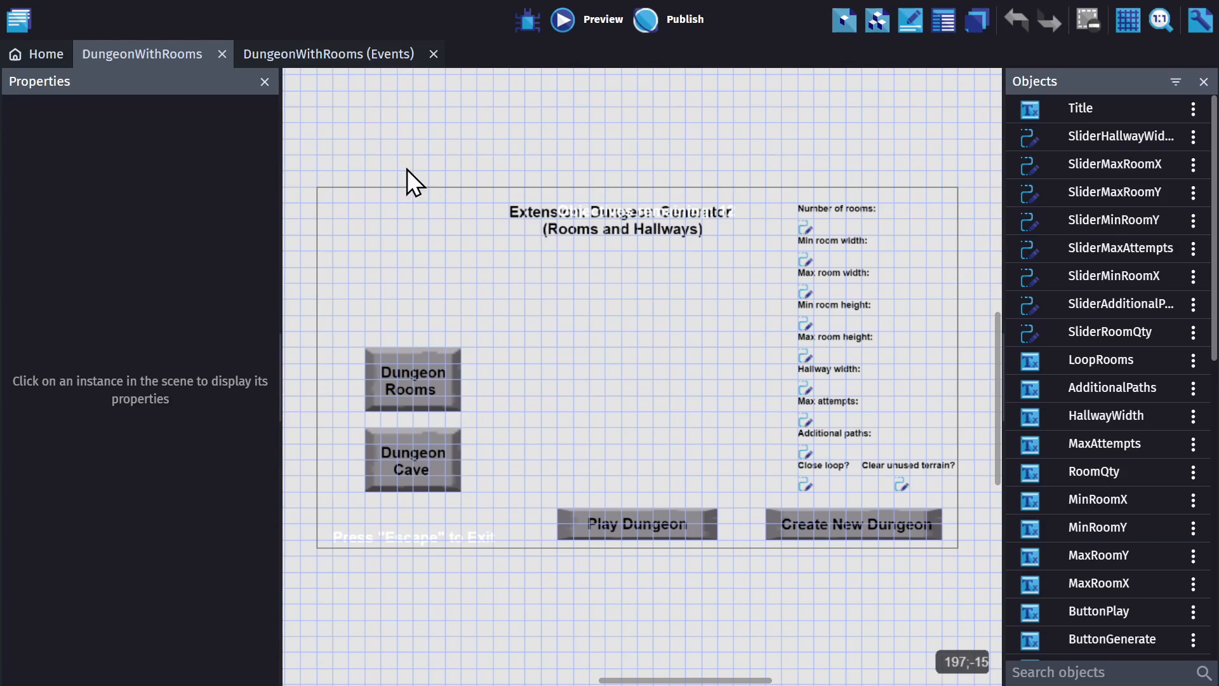
Show the DungeonWithRooms event sheet with its slider-to-variable events.
{"action": "left_click", "coordinate": [328, 53]}
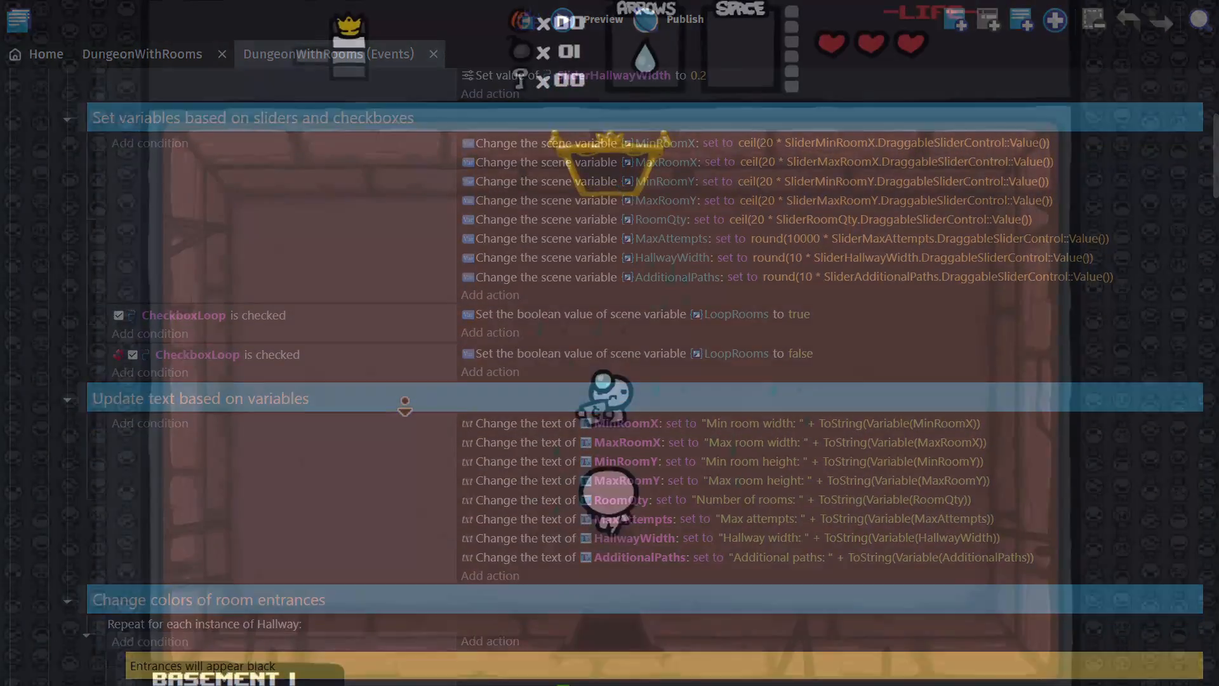
{"action": "left_click", "coordinate": [602, 20]}
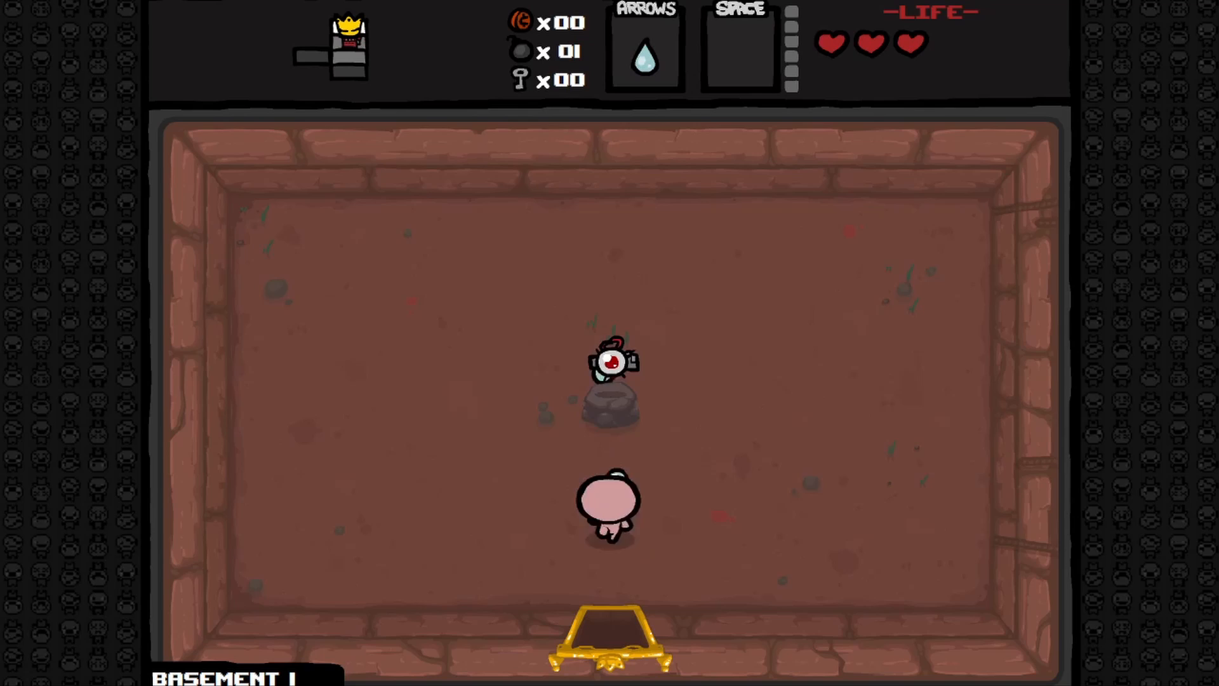
{"action": "key", "text": "tab"}
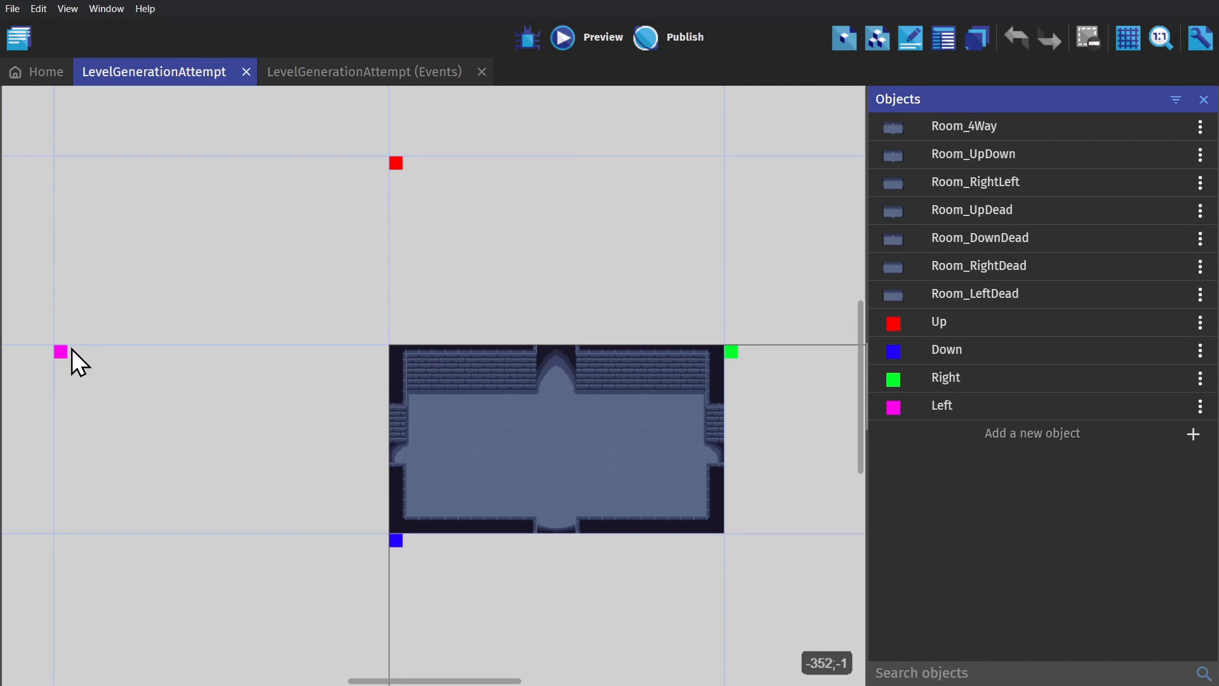
{"action": "mouse_move", "coordinate": [396, 542]}
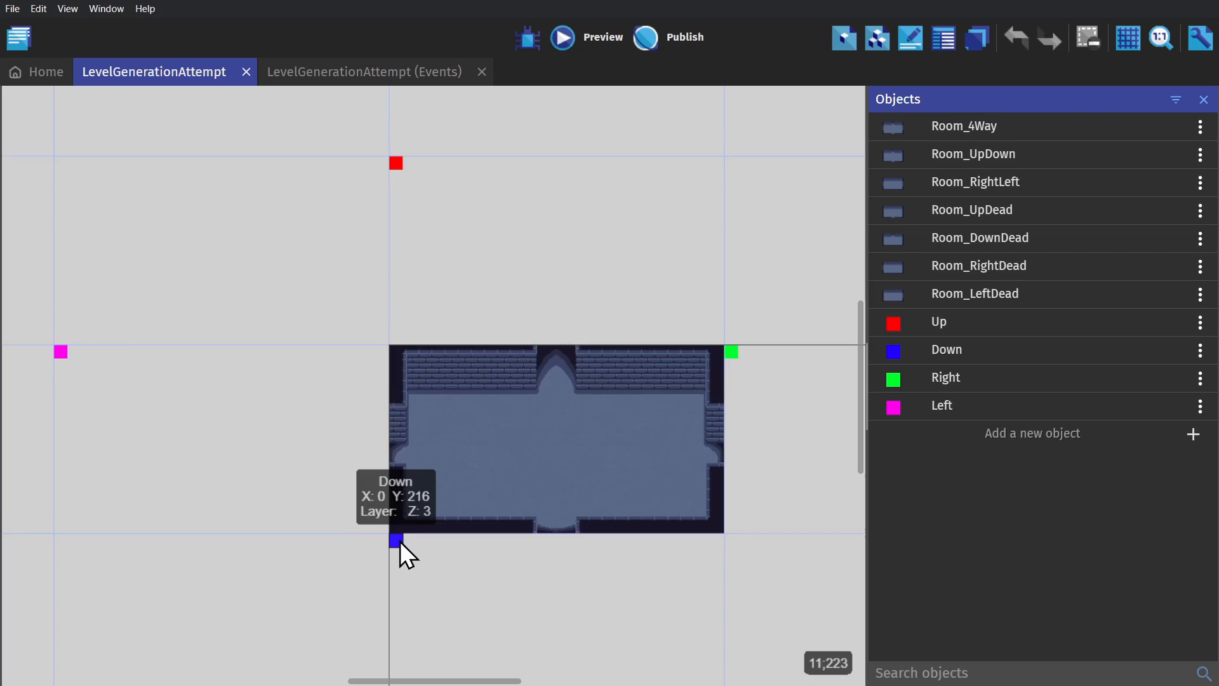
Check marker positions in the RightLeft layout, then return to the LevelGenerationAttempt events.
{"action": "left_click", "coordinate": [19, 37]}
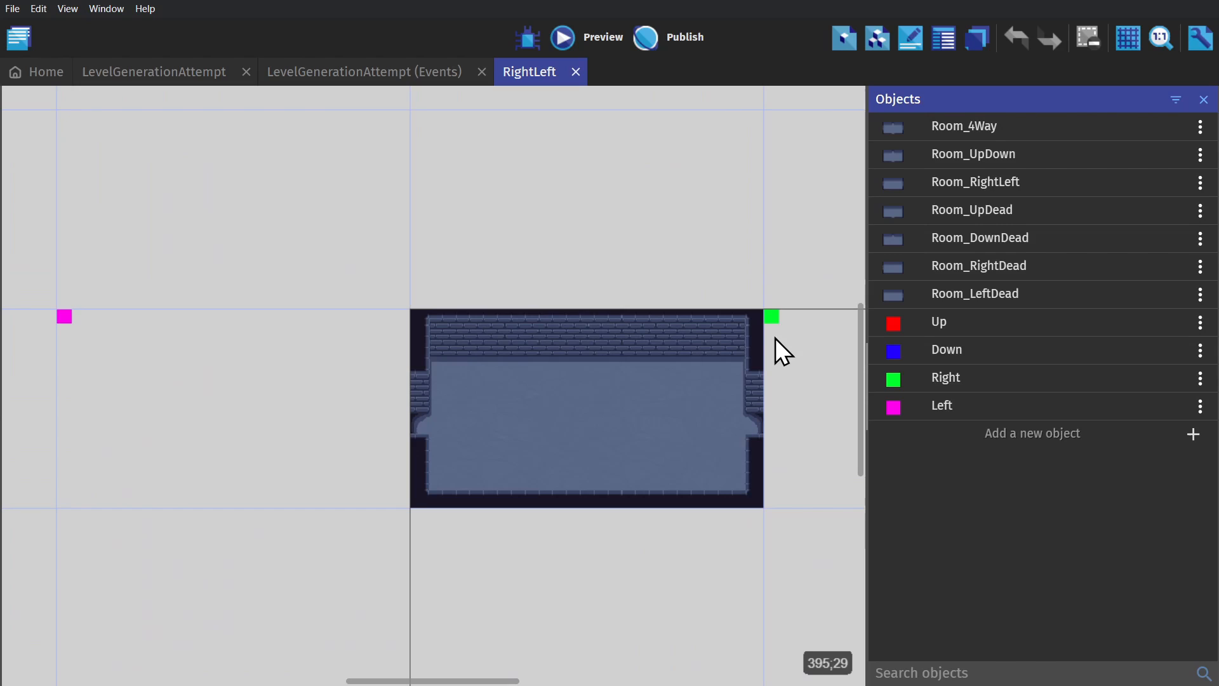
{"action": "left_click", "coordinate": [771, 316]}
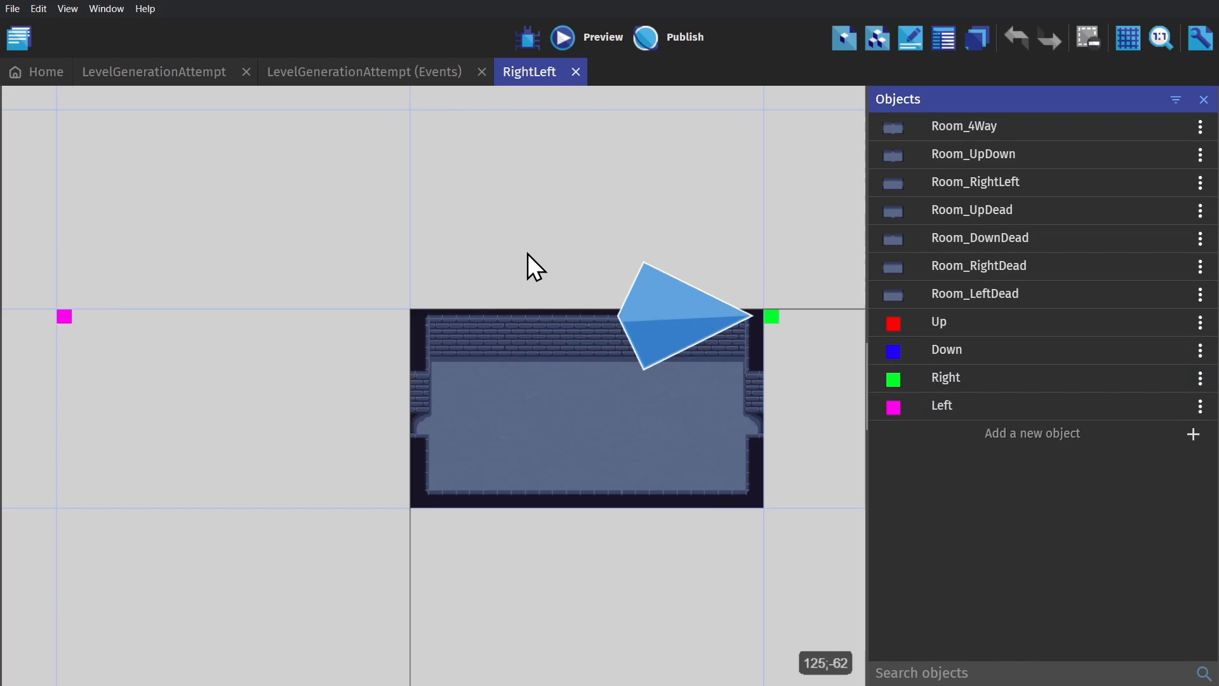
{"action": "left_click", "coordinate": [365, 71]}
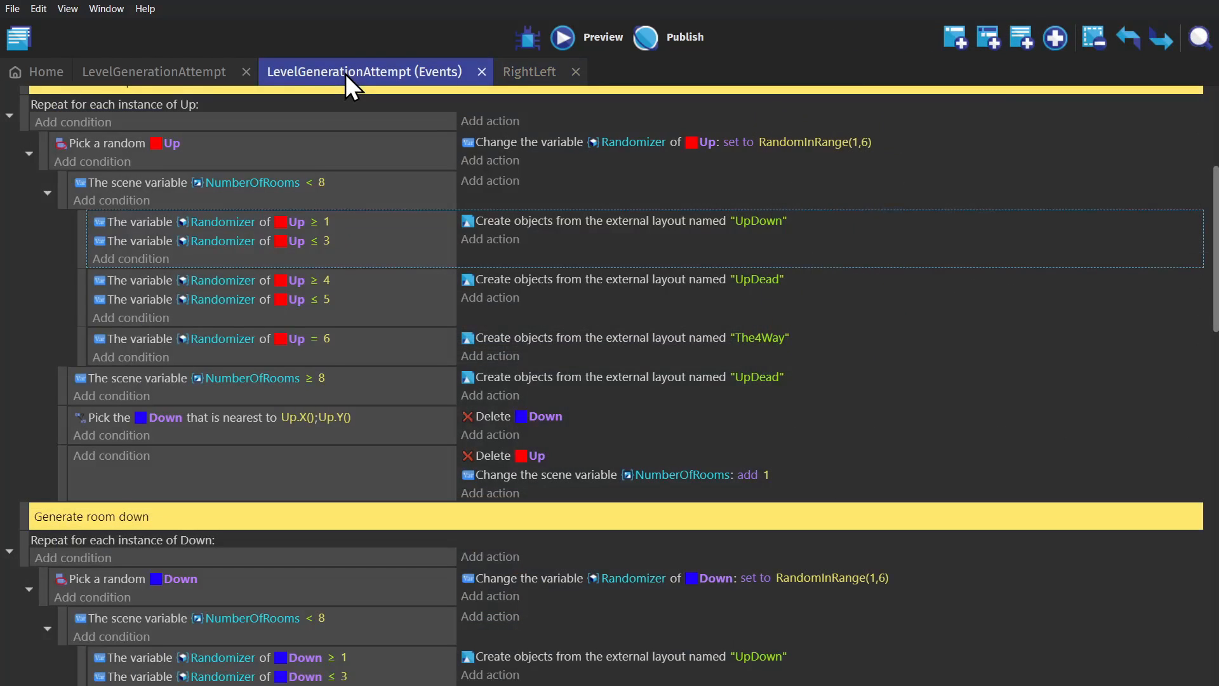
Scroll to the Down and Right marker blocks that spawn DownDead, RightLeft, RightDead or 4Way.
{"action": "scroll", "scroll_direction": "down", "scroll_amount": 3}
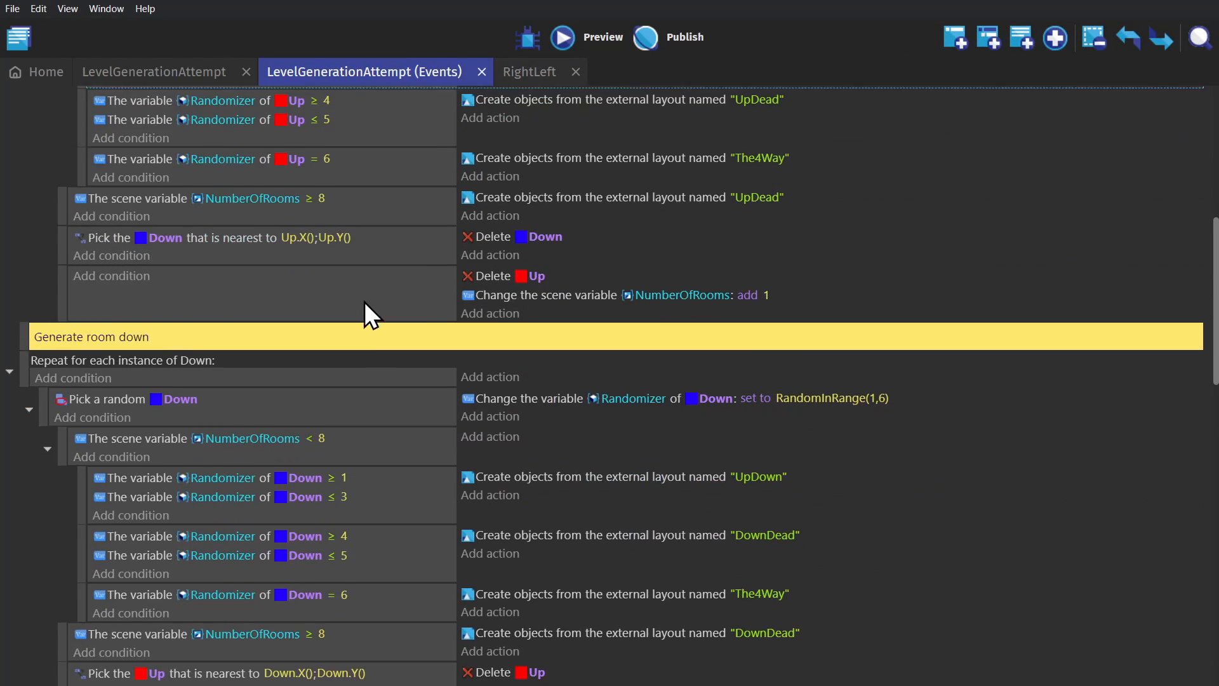
{"action": "scroll", "scroll_direction": "down", "scroll_amount": 3}
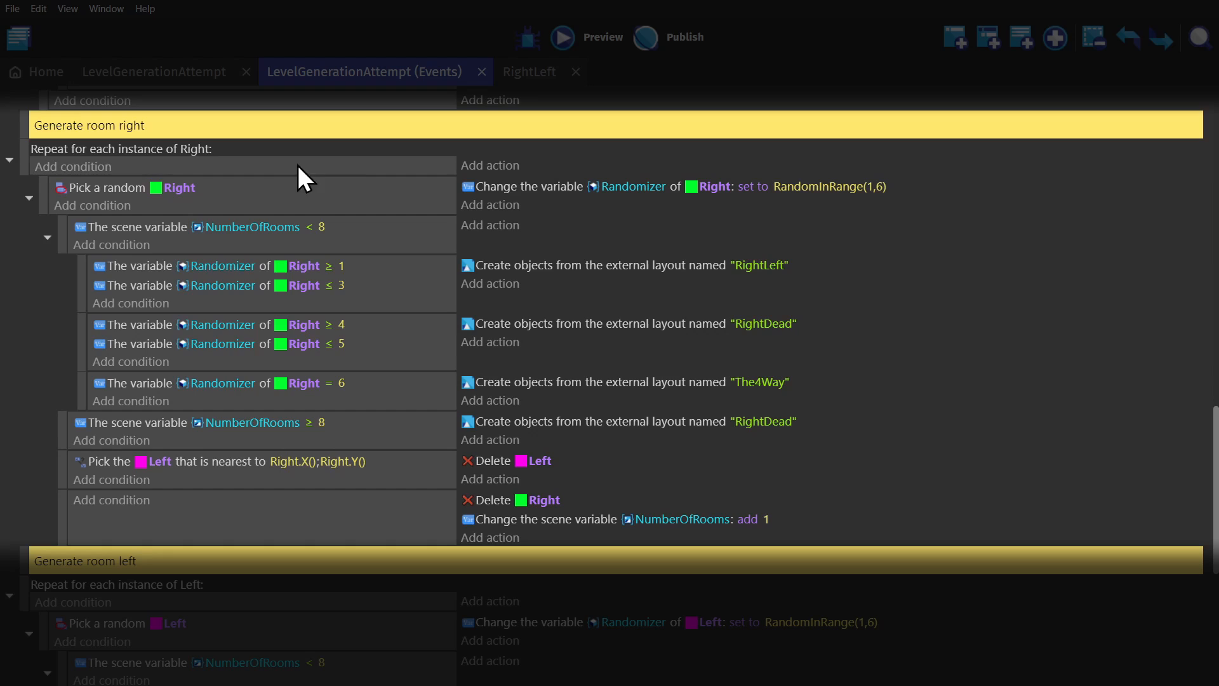
{"action": "mouse_move", "coordinate": [248, 172]}
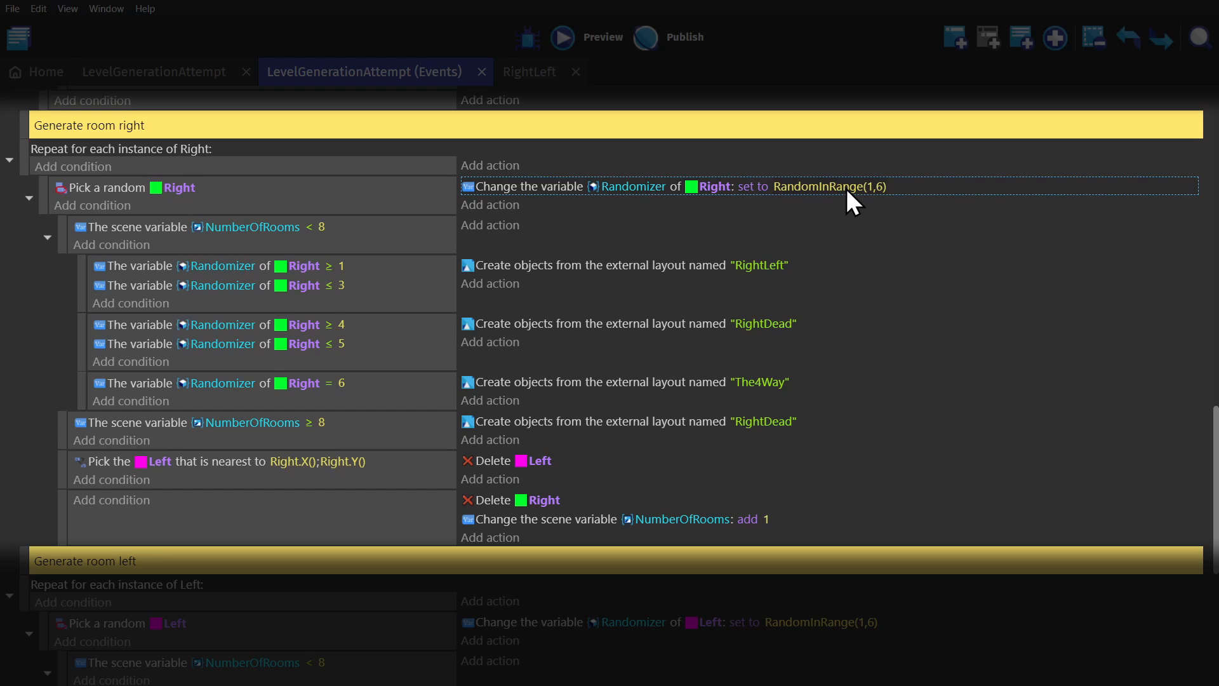
{"action": "mouse_move", "coordinate": [362, 260]}
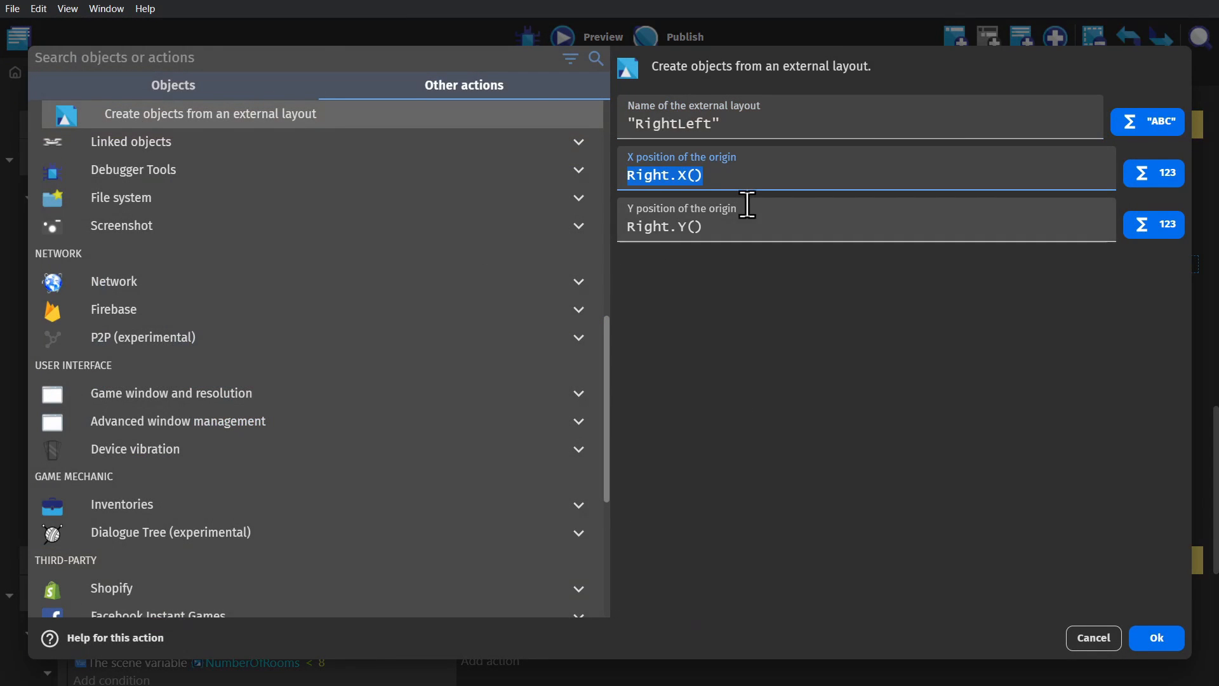
Close the RightLeft action settings and select the pink Left marker to verify its placement.
{"action": "left_click", "coordinate": [1155, 637]}
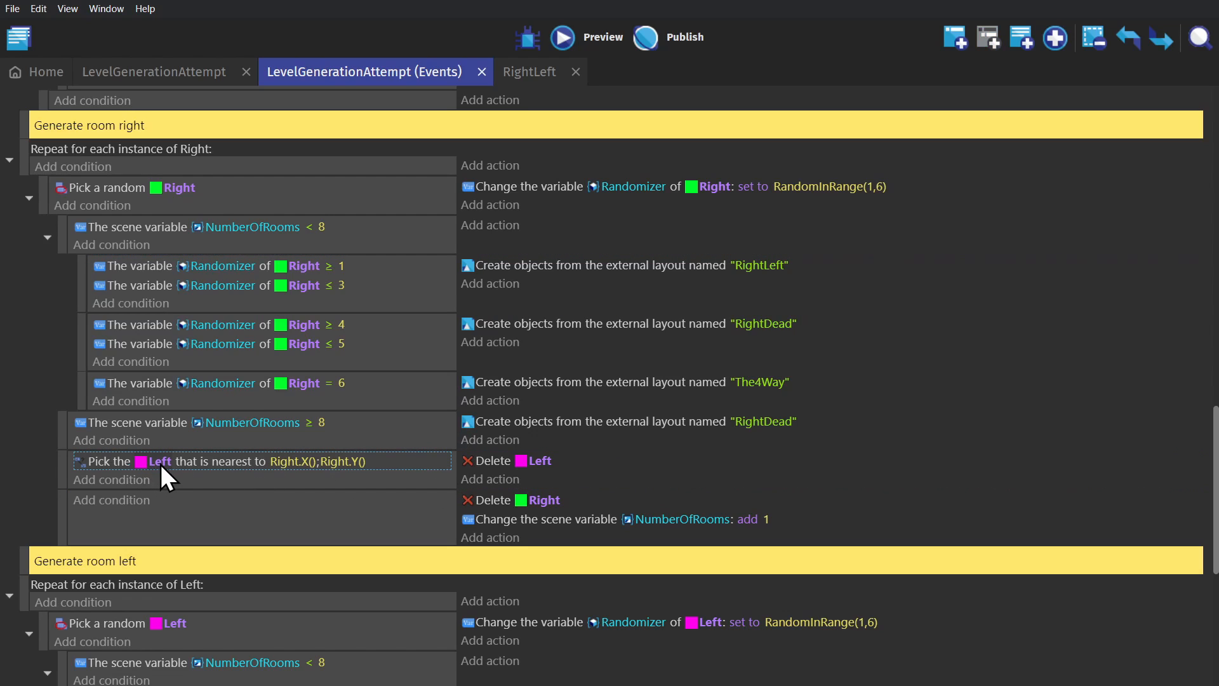
{"action": "mouse_move", "coordinate": [337, 472]}
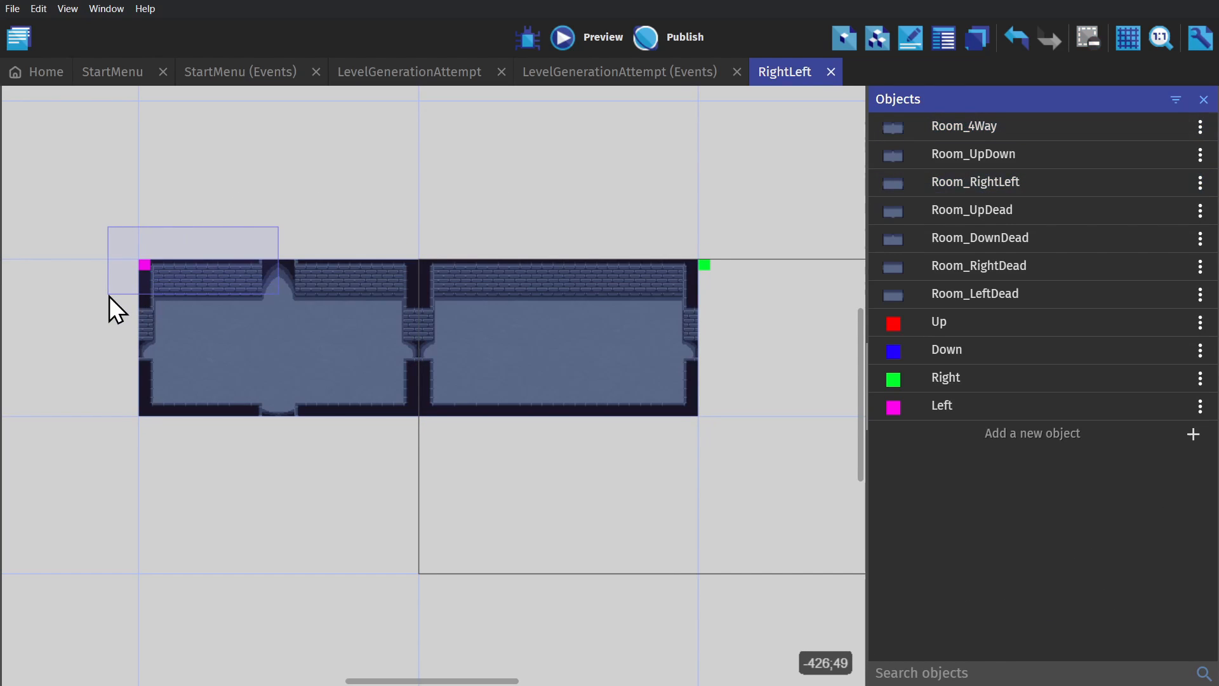
{"action": "left_click", "coordinate": [147, 264]}
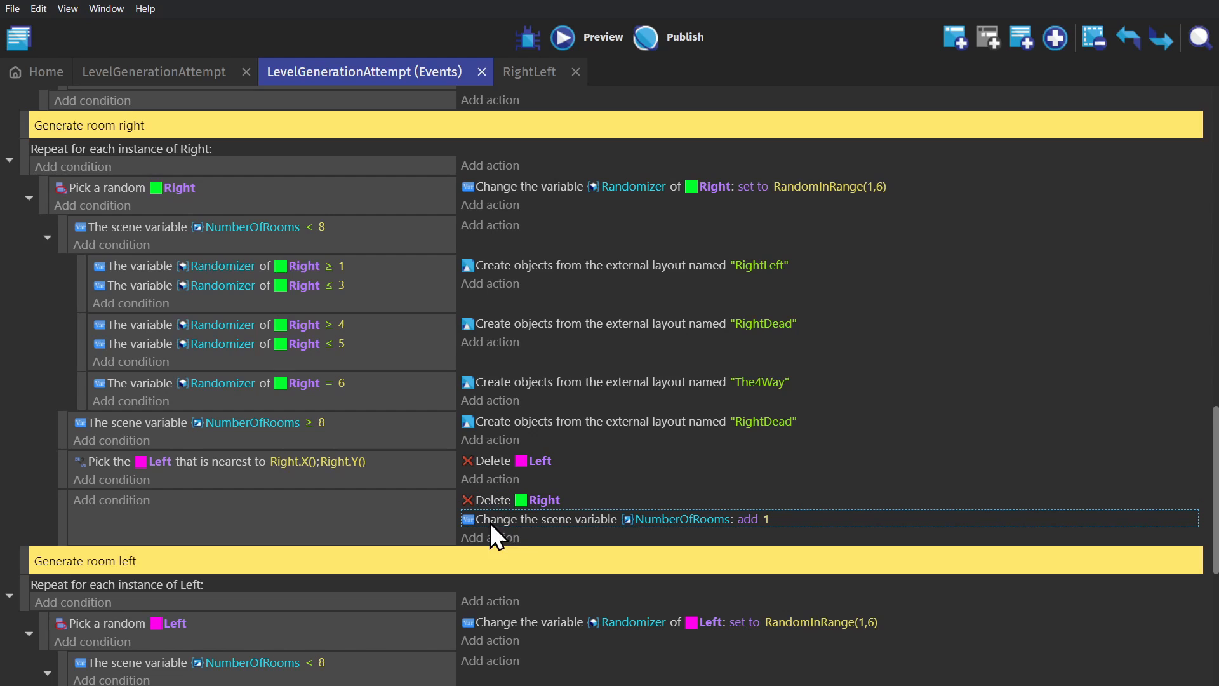
{"action": "mouse_move", "coordinate": [552, 532]}
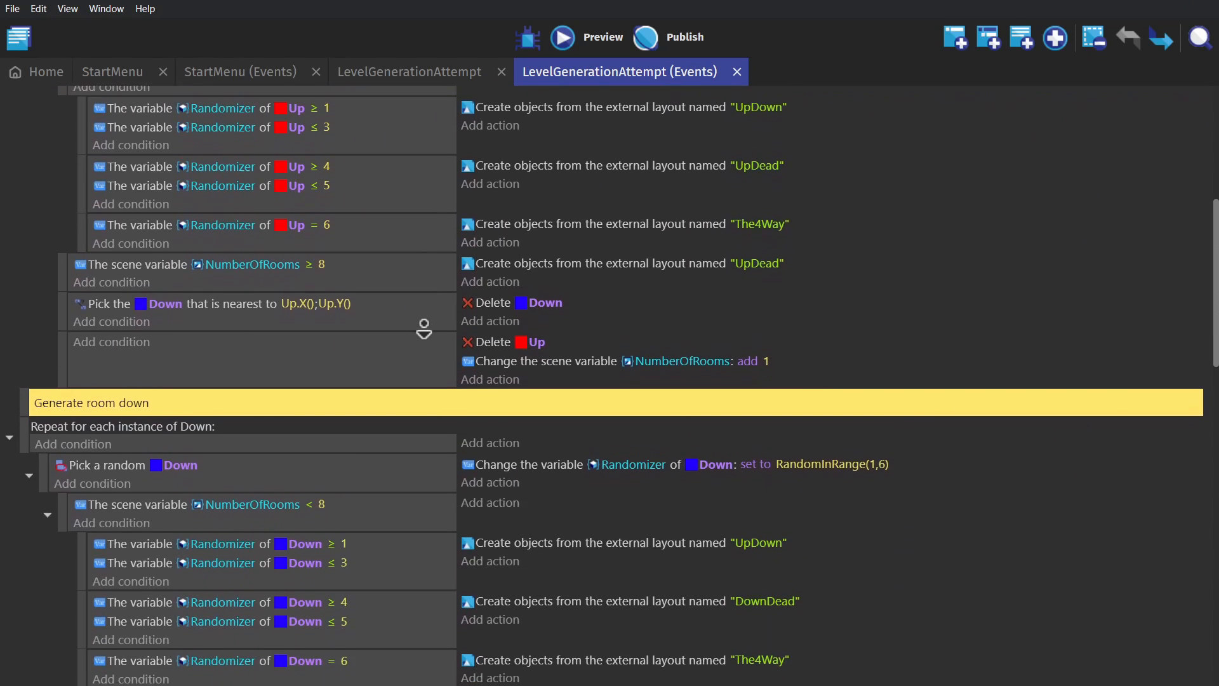
{"action": "scroll", "scroll_direction": "down", "scroll_amount": 3}
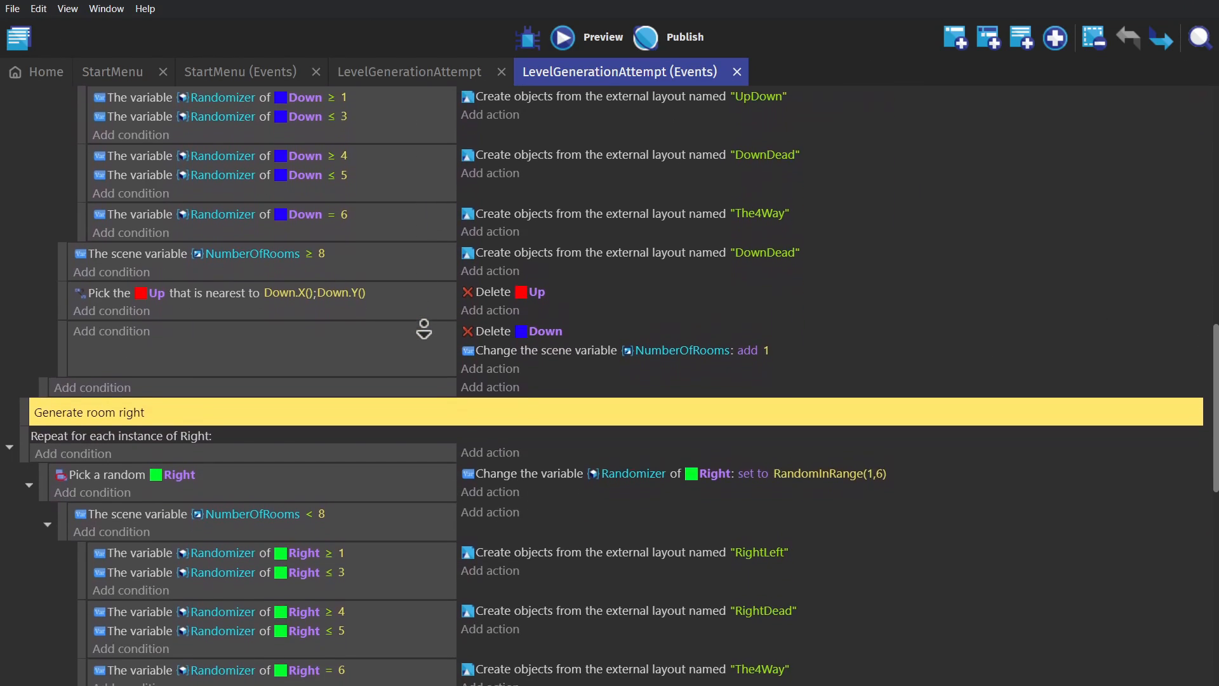
{"action": "scroll", "scroll_direction": "down", "scroll_amount": 3}
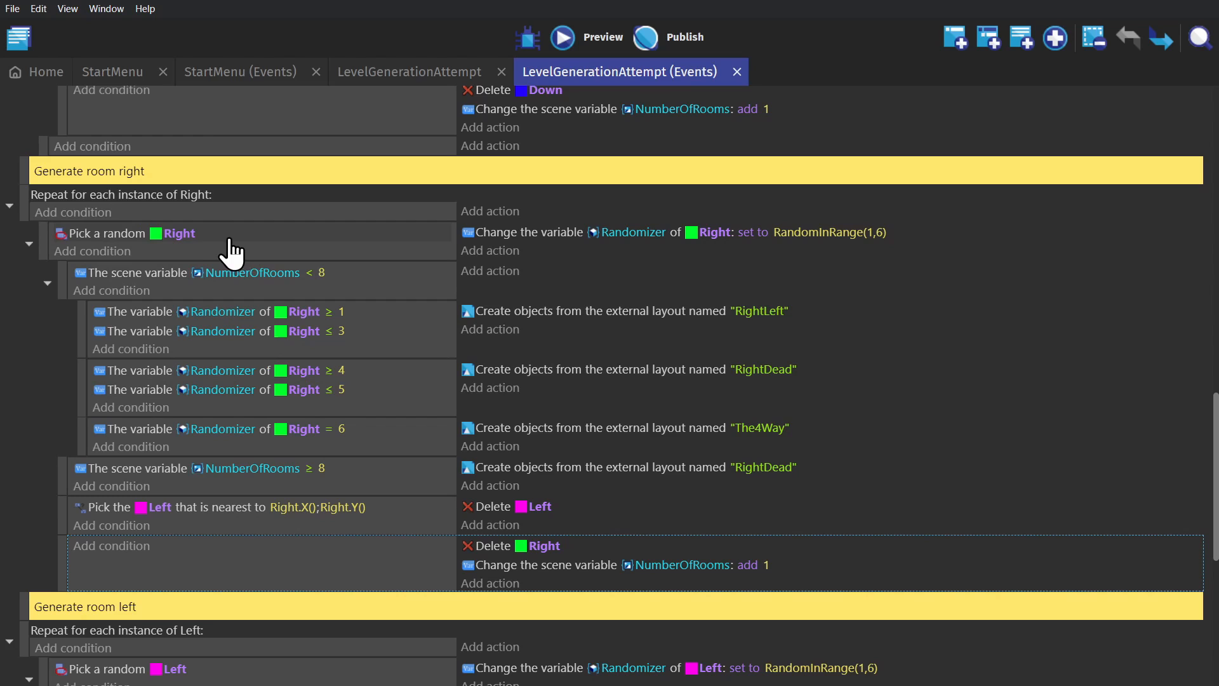
{"action": "left_click", "coordinate": [125, 234]}
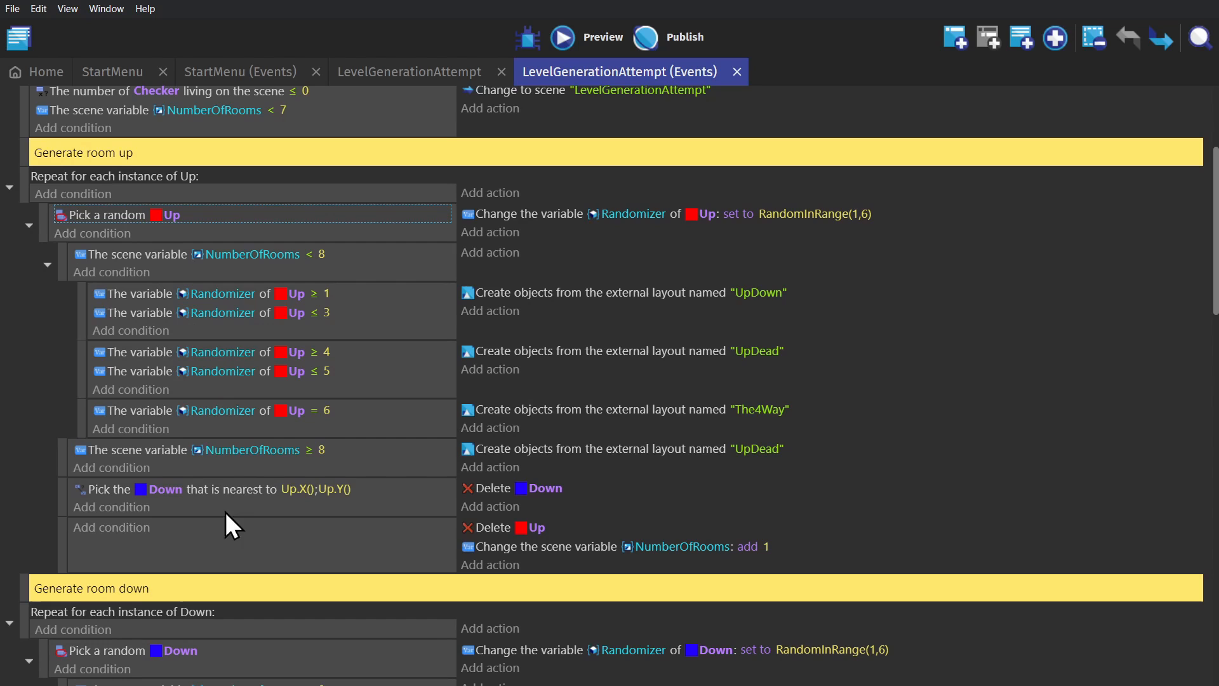
{"action": "scroll", "scroll_direction": "down", "scroll_amount": 3}
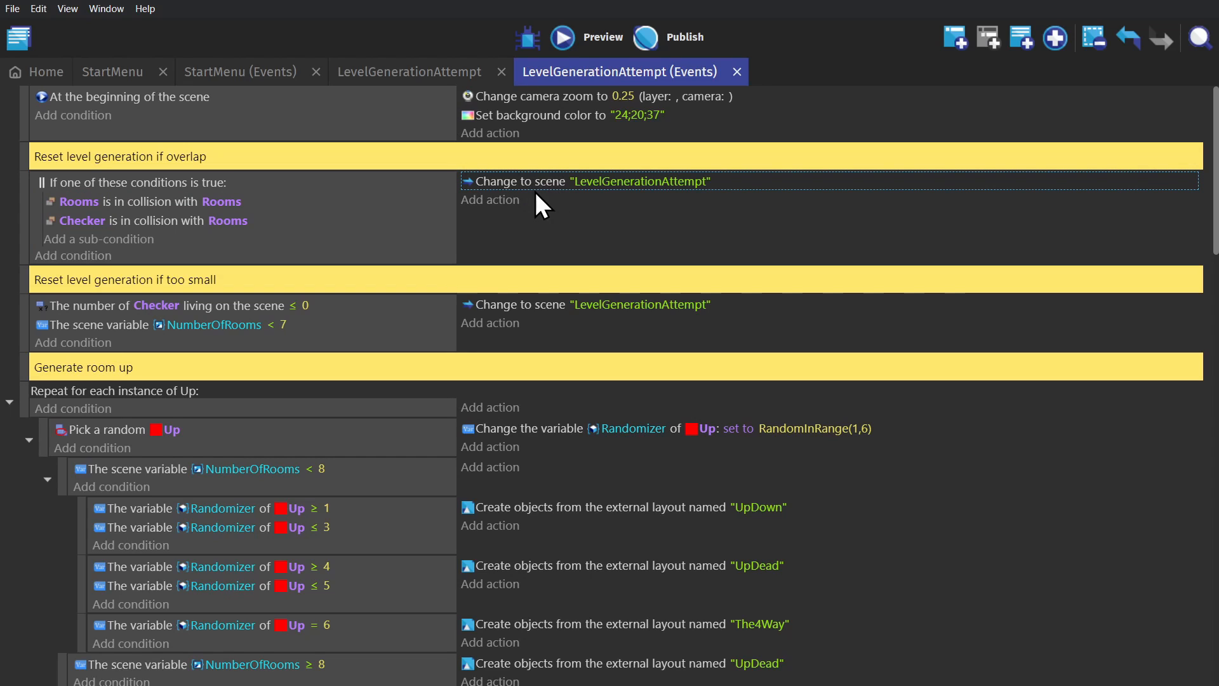
{"action": "left_click", "coordinate": [82, 220]}
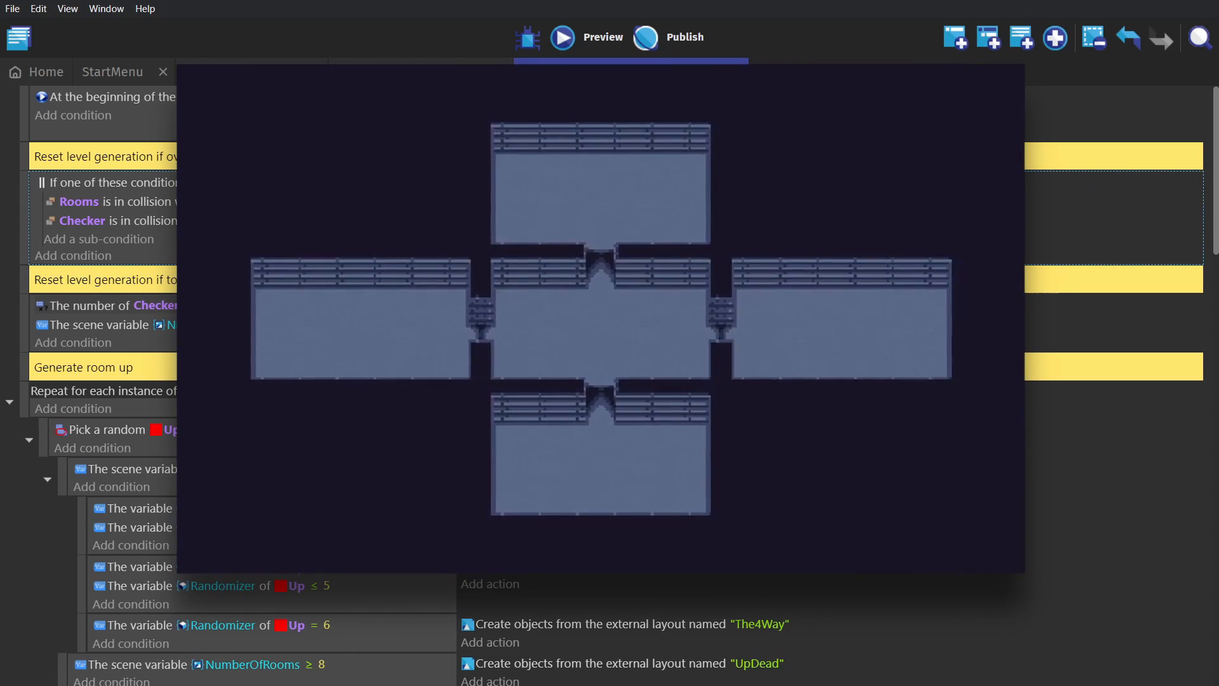
{"action": "left_click", "coordinate": [620, 71]}
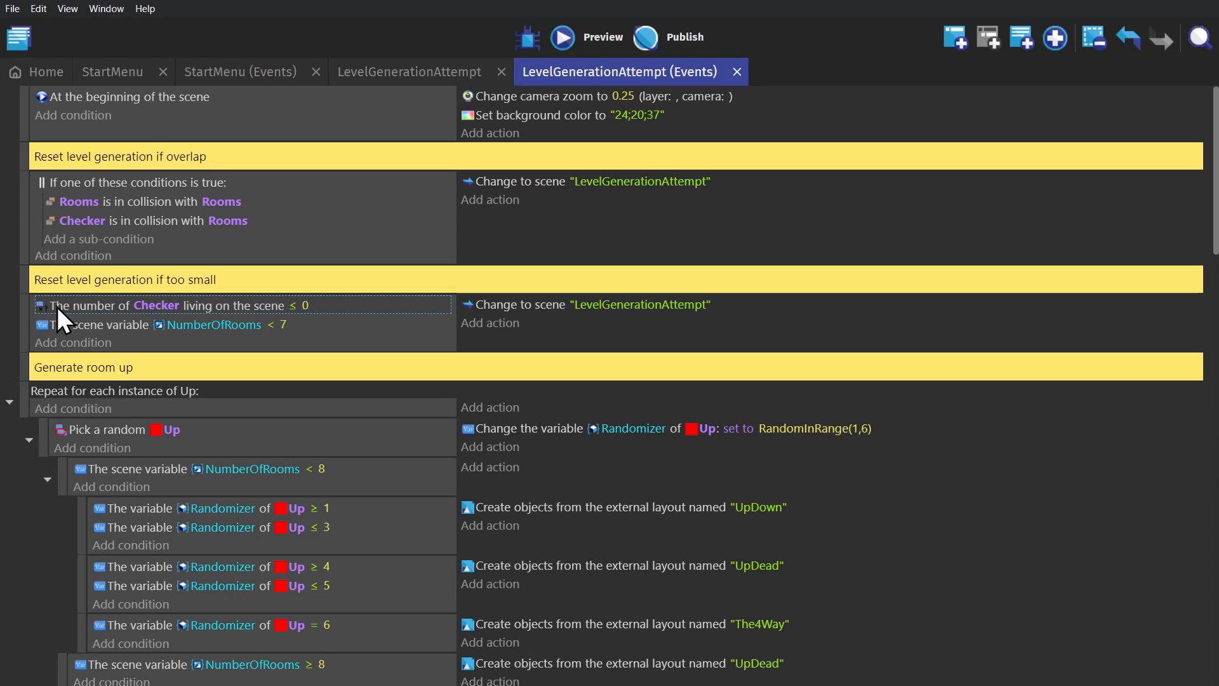